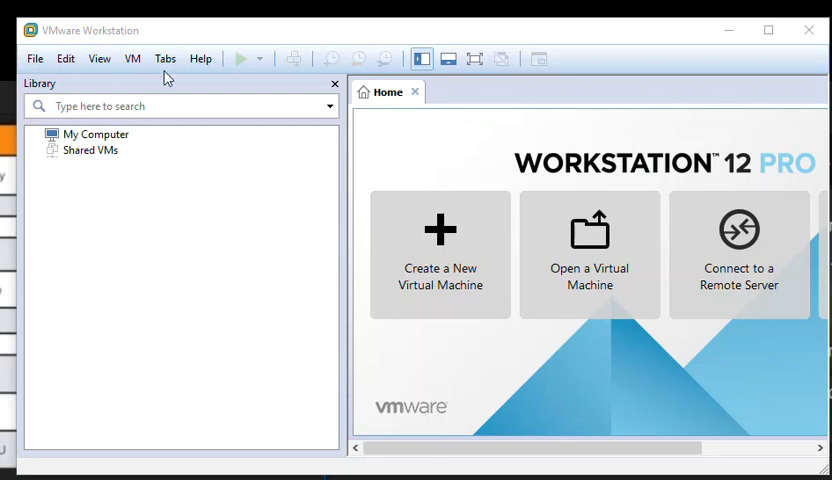
Import space-17.2R1.4.ova as a new virtual machine with the default name and path
left_click(34, 58)
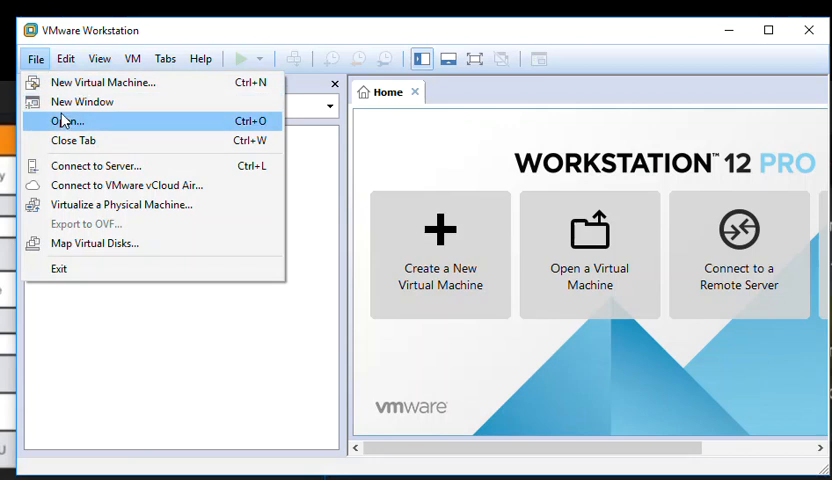
left_click(68, 120)
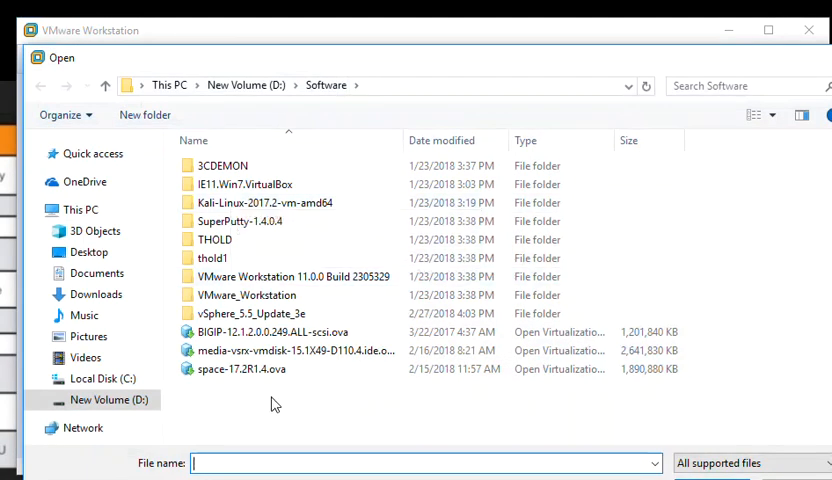
left_click(240, 368)
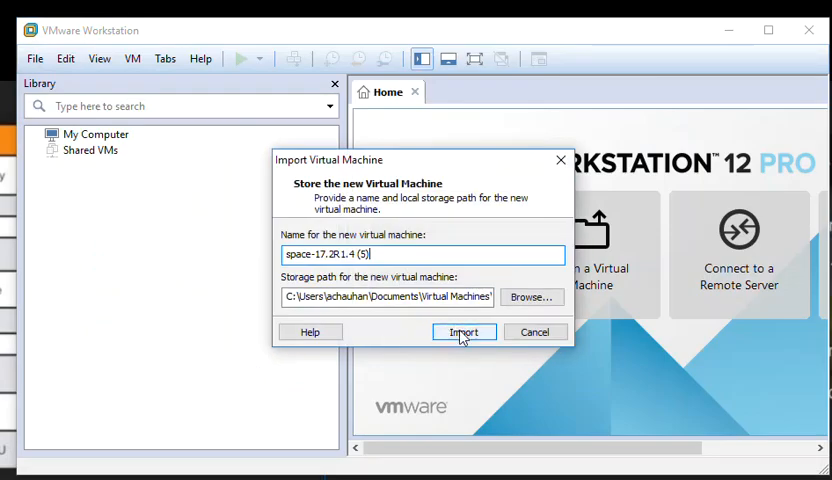
left_click(464, 332)
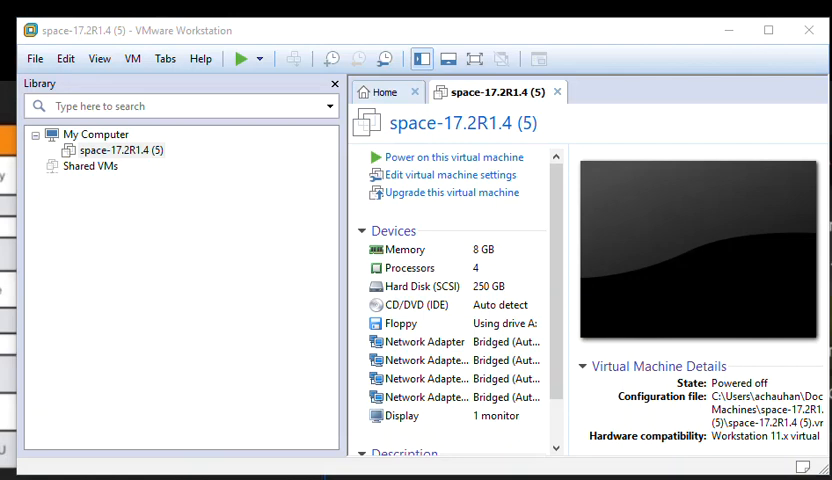
mouse_move(24, 228)
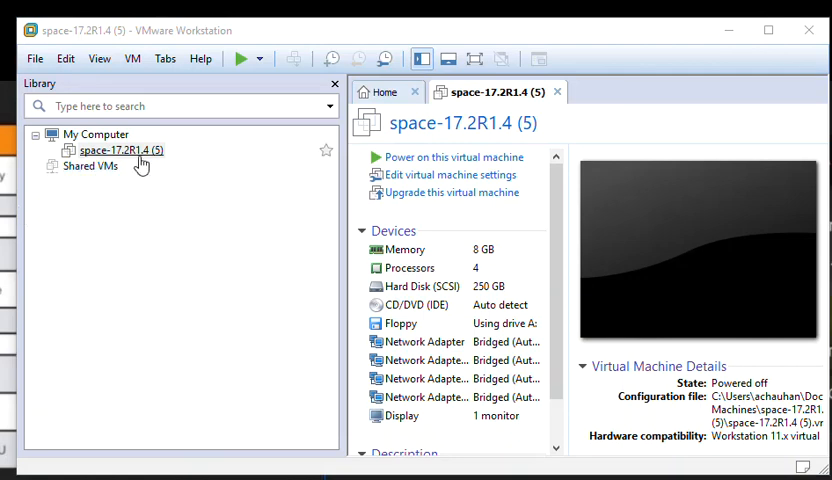
Select and power on the imported space-17.2R1.4 VM, booting to the login prompt
left_click(120, 148)
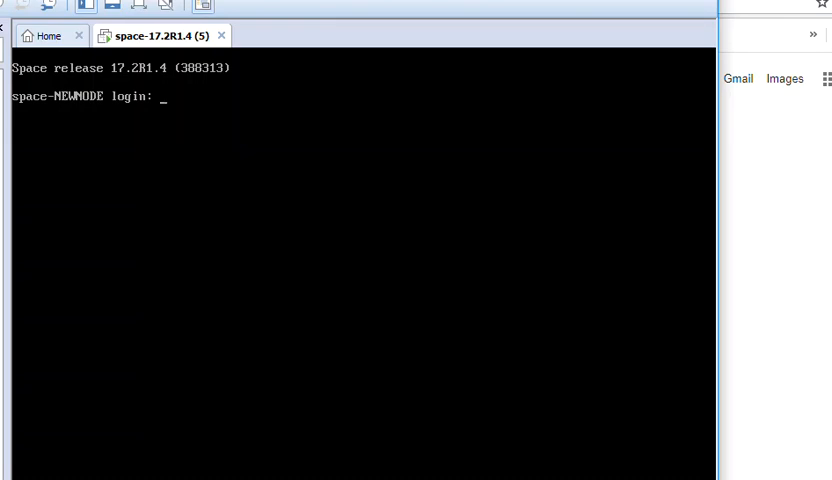
Log in to the Junos Space console as admin with the default password
type("admin")
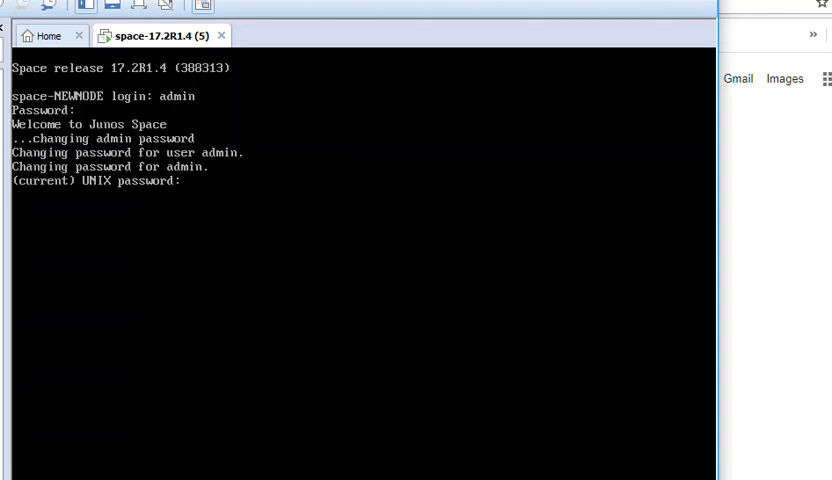
key("Enter")
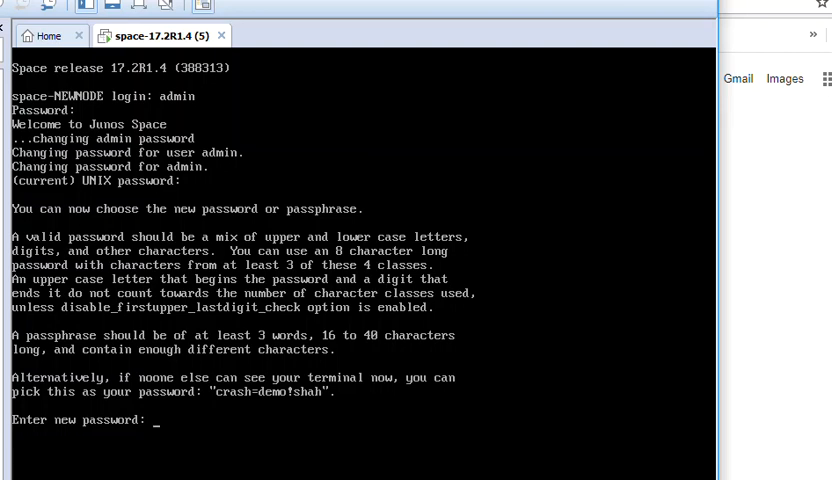
Submit the new admin password and reach the node type question
key("Enter")
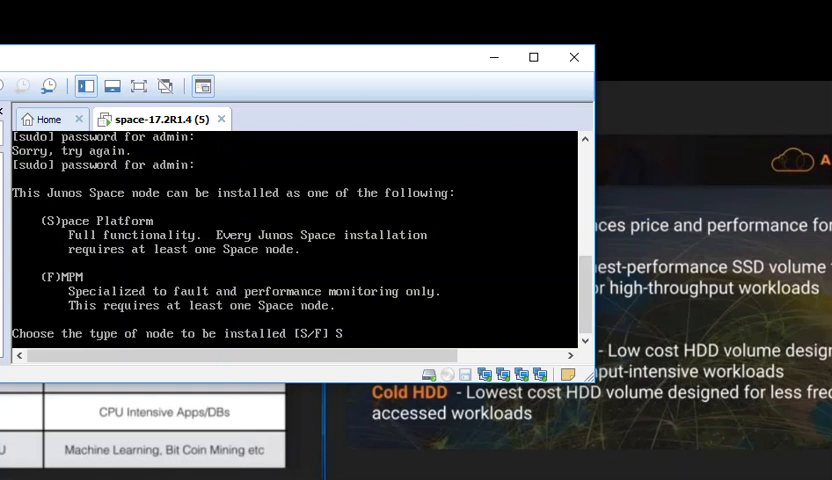
Choose S to install a full Space Platform node
type("S")
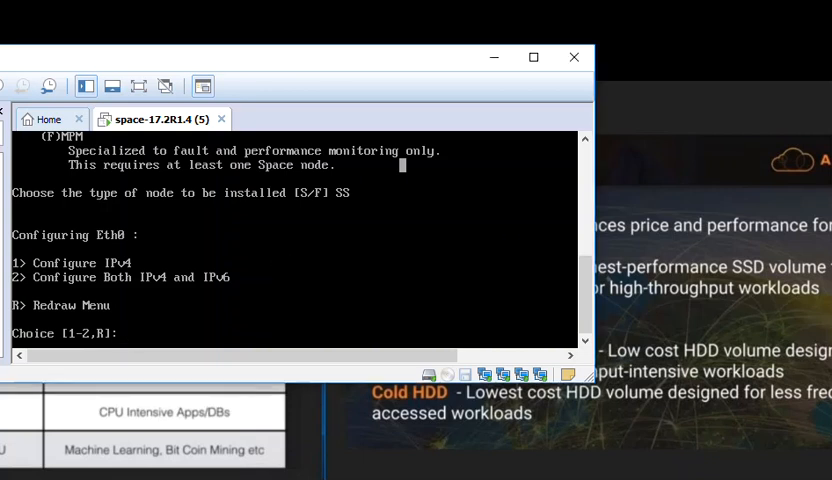
Configure Eth0 IPv4 as 192.168.1.1, mask 255.255.255.0, gateway 192.168.1.10
type("1")
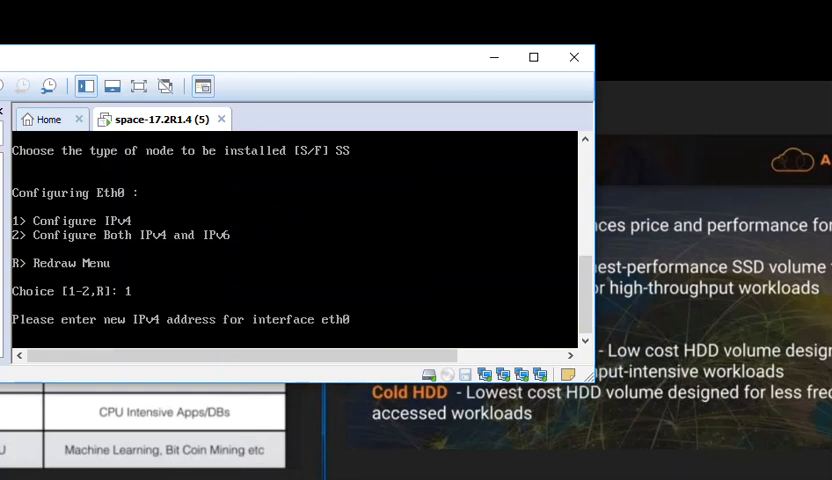
type("192.168")
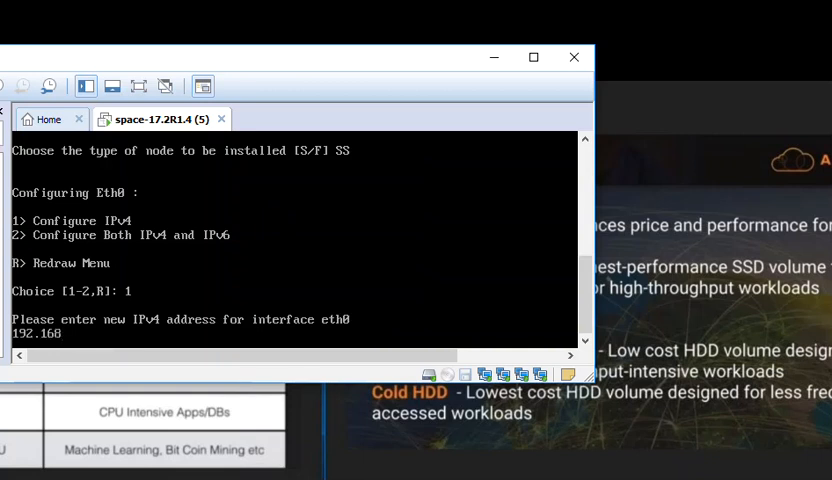
type(".1.1")
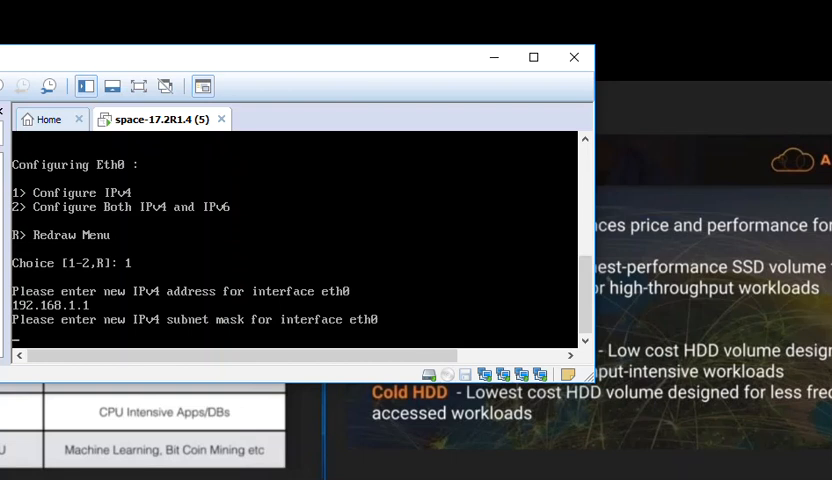
type("255")
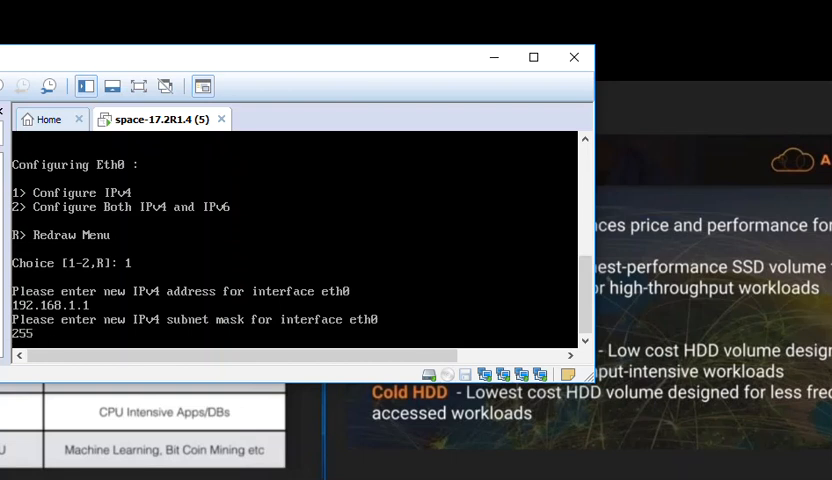
type(".255.255.0")
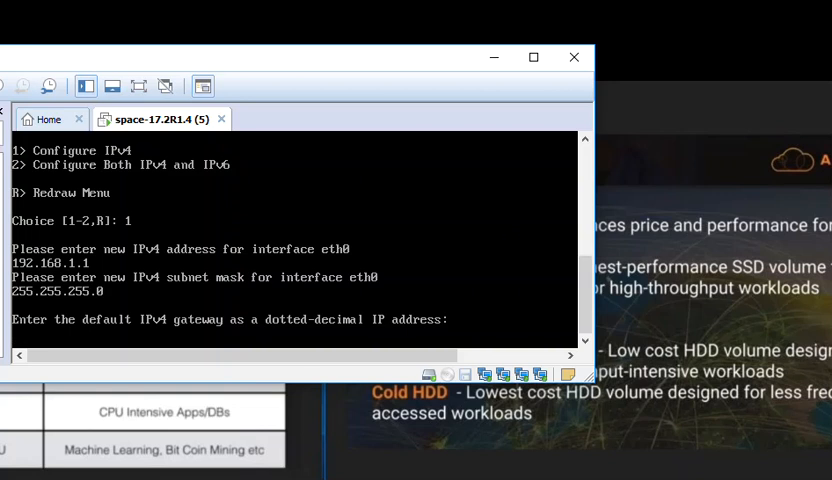
type("192.168")
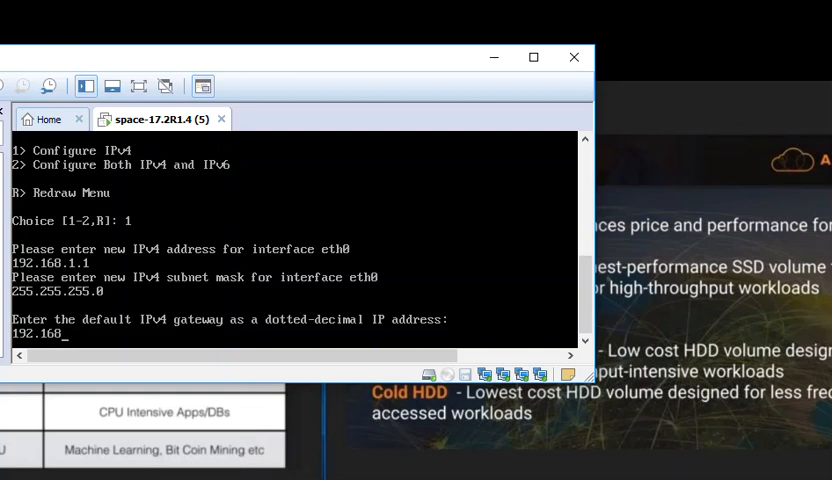
type(".1.10")
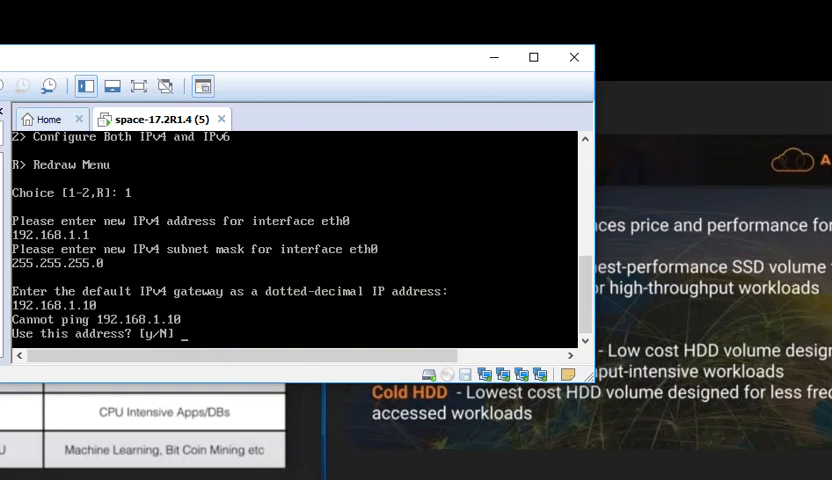
Keep the unreachable gateway and set nameserver 192.168.1.22 despite the failed ping
type("y")
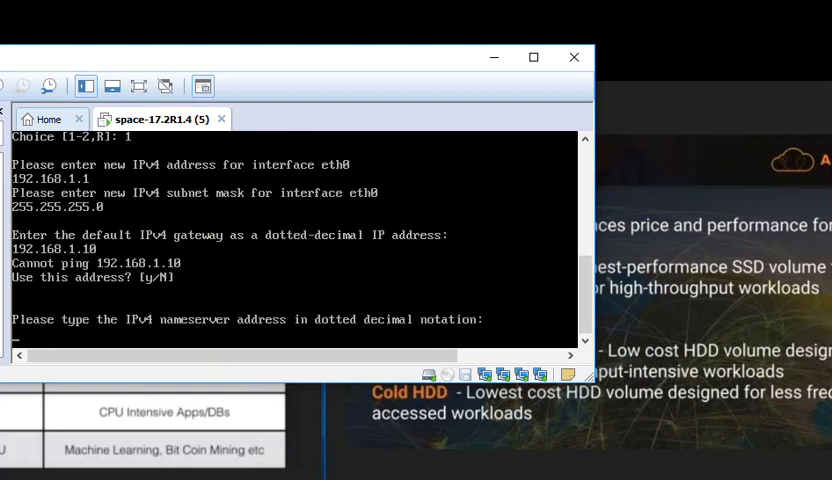
type("192.168.1.")
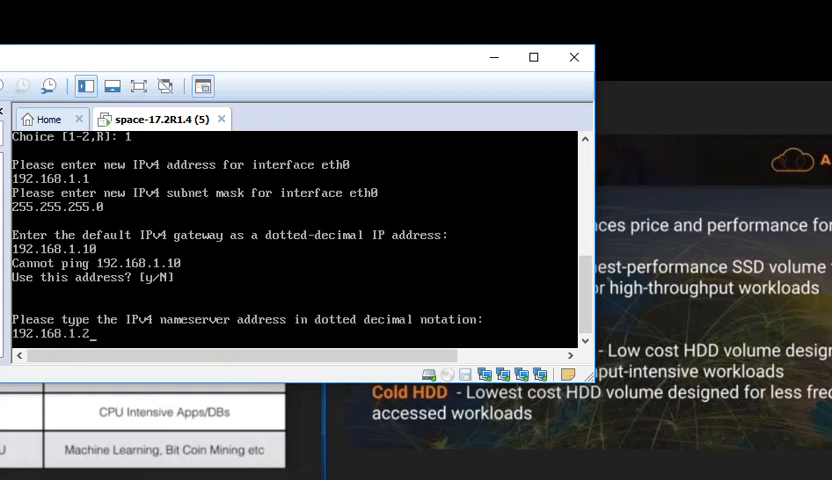
type("2")
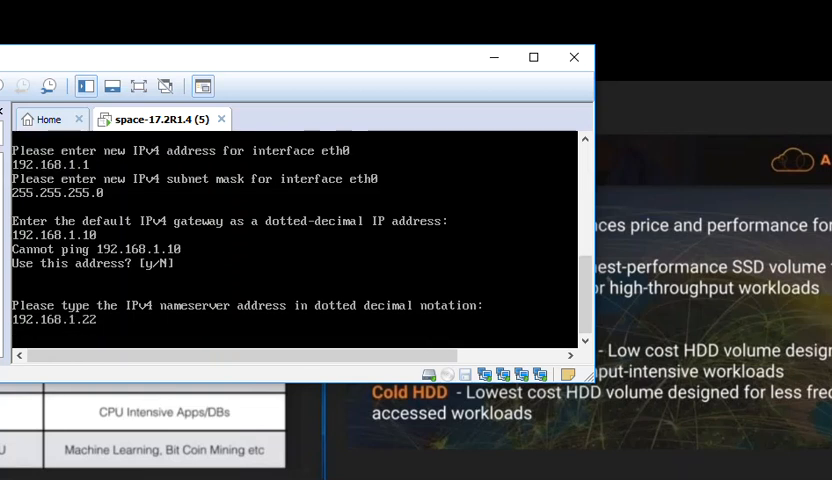
key("enter")
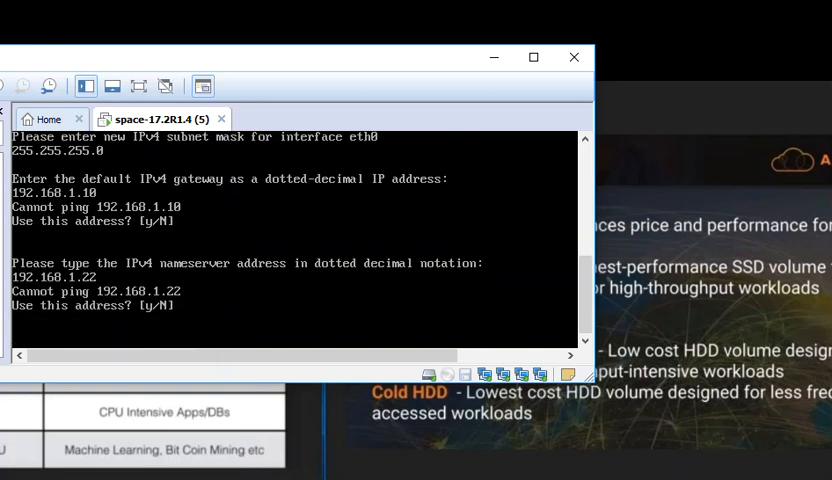
key("enter")
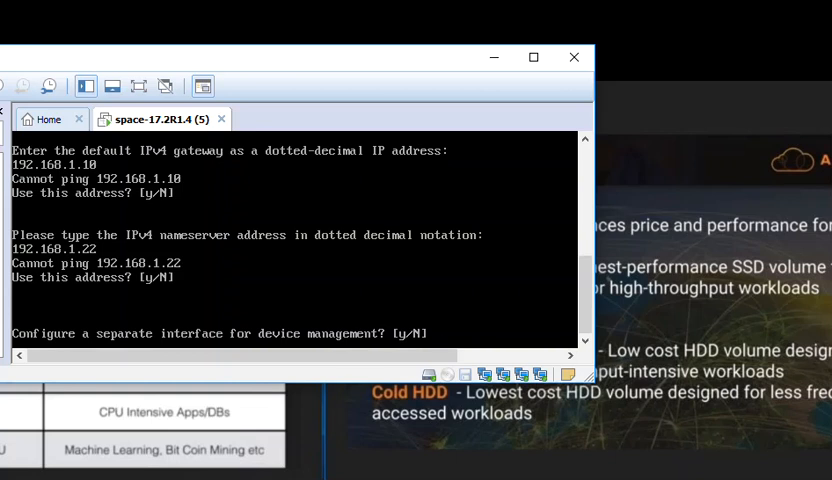
key("enter")
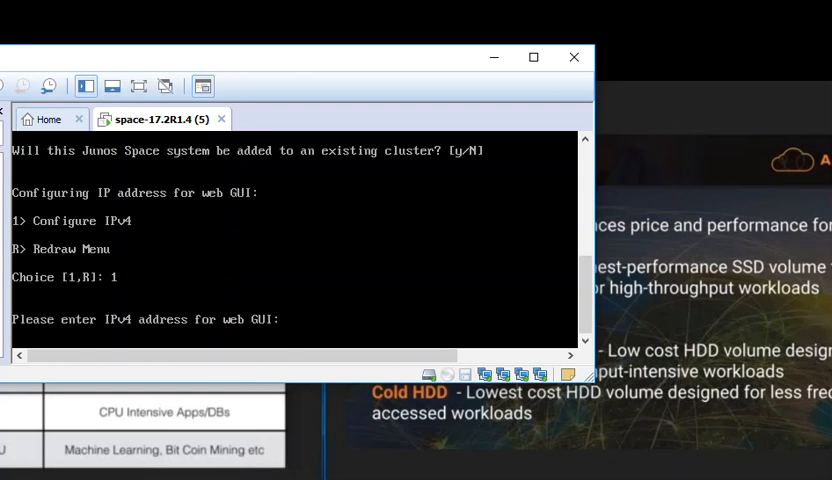
Give the Junos Space web GUI the IPv4 address 192.168.1.2 without NAT
type("192.168.1.2")
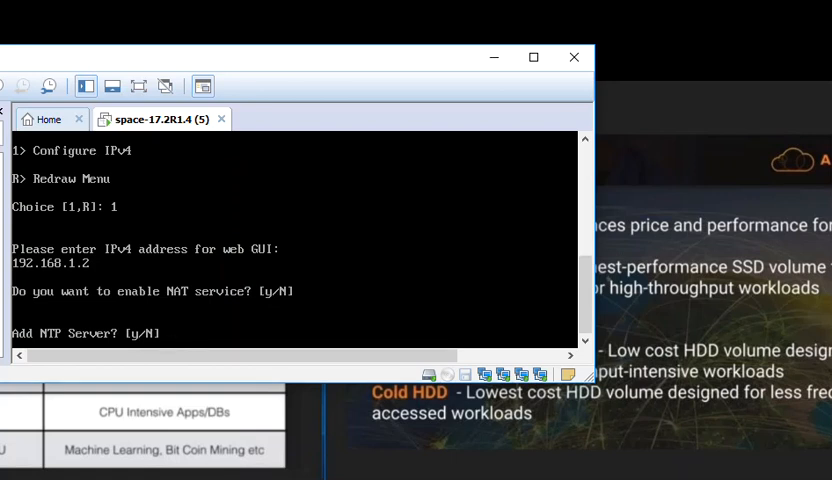
Add 192.168.1.25 as the NTP server
type("y")
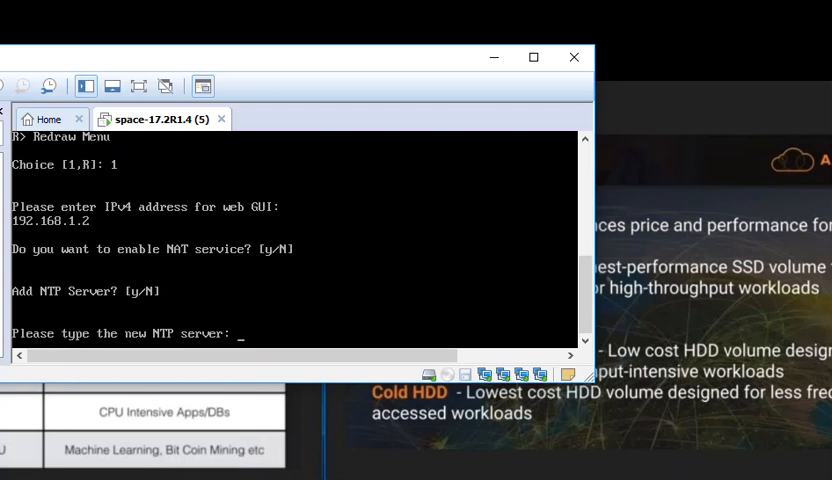
type("192.168")
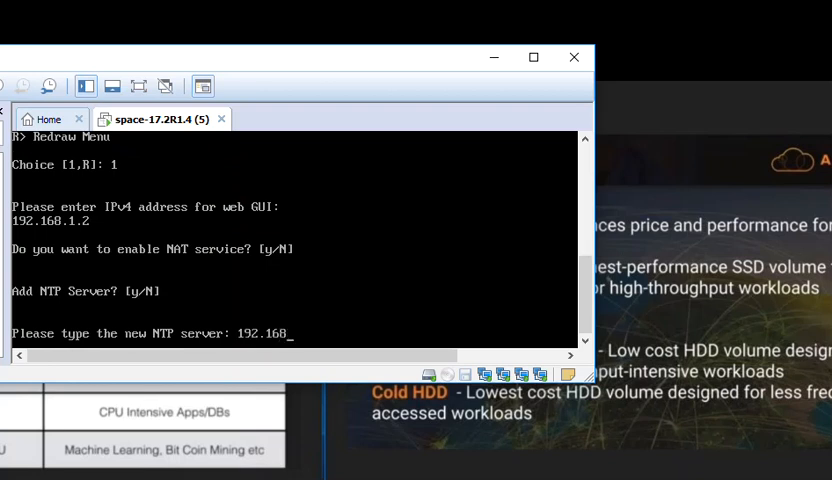
type(".1.2")
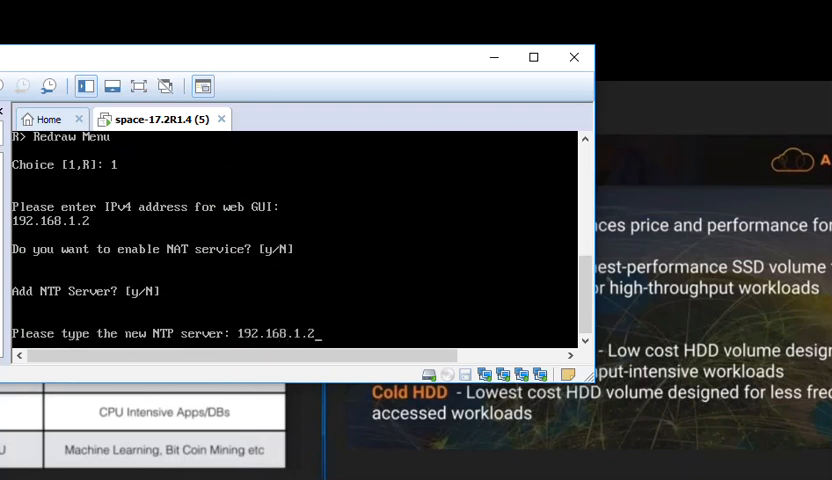
type("5")
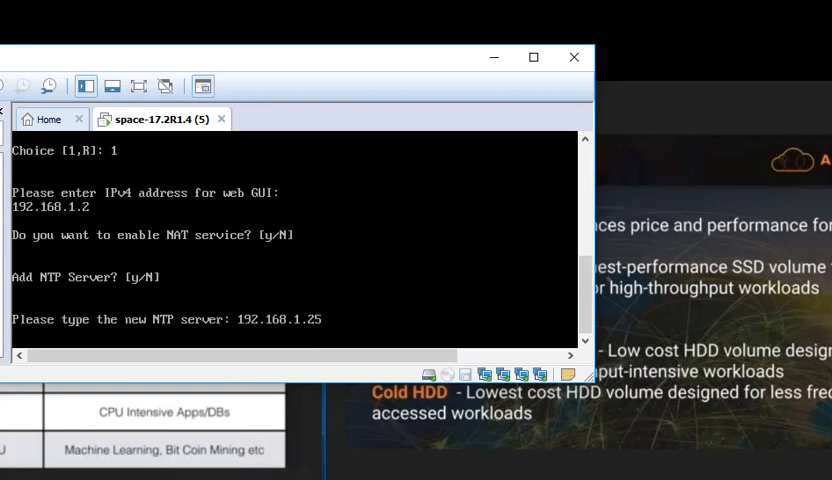
key("enter")
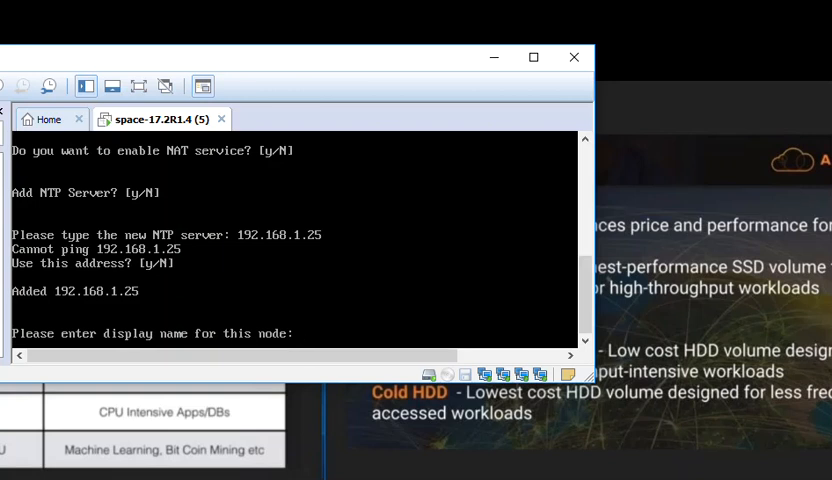
Set the node display name to testlabenv
type("testlab")
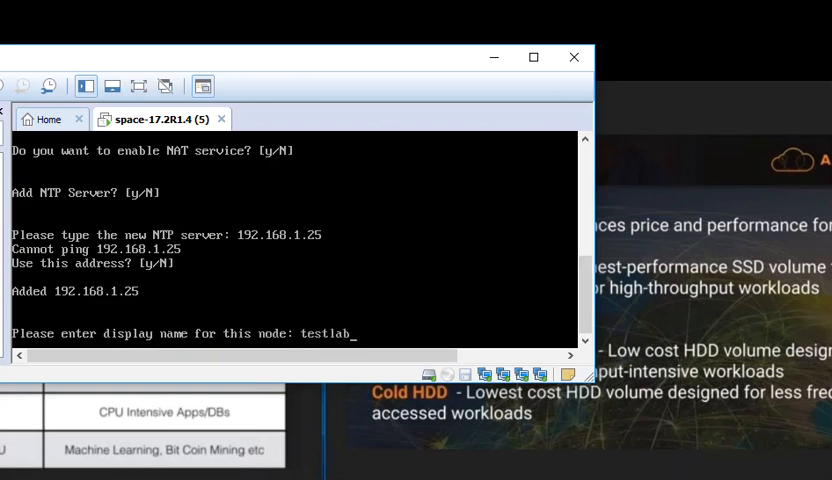
type("env")
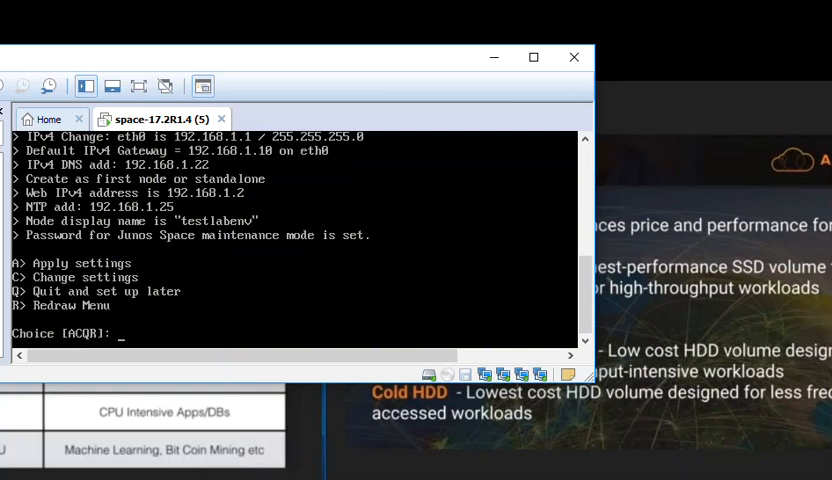
mouse_move(282, 260)
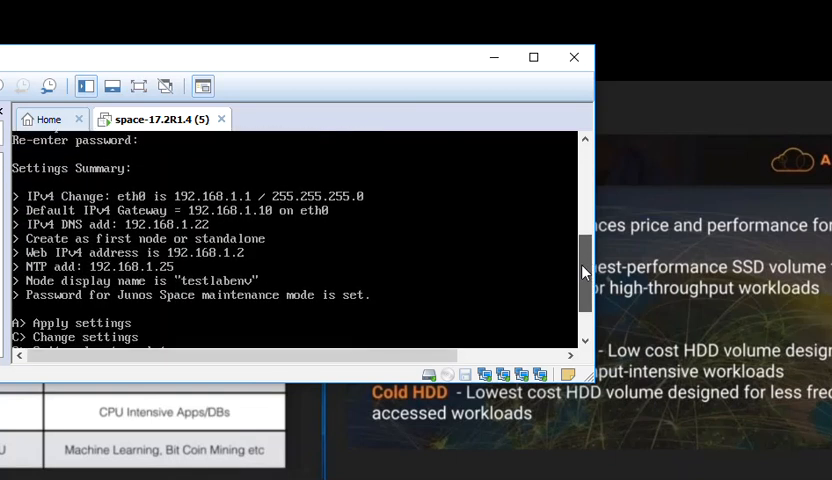
Scroll through the Settings Summary and choose A (Apply settings) at the ACQR prompt
scroll("down", 3)
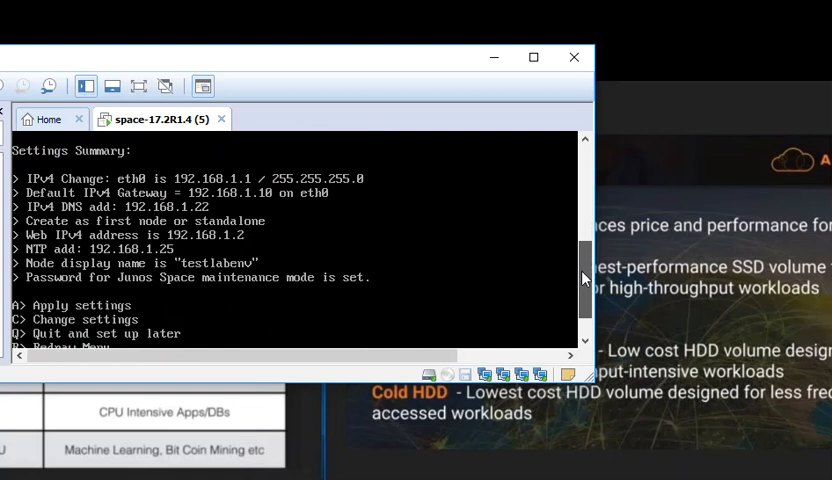
mouse_move(140, 184)
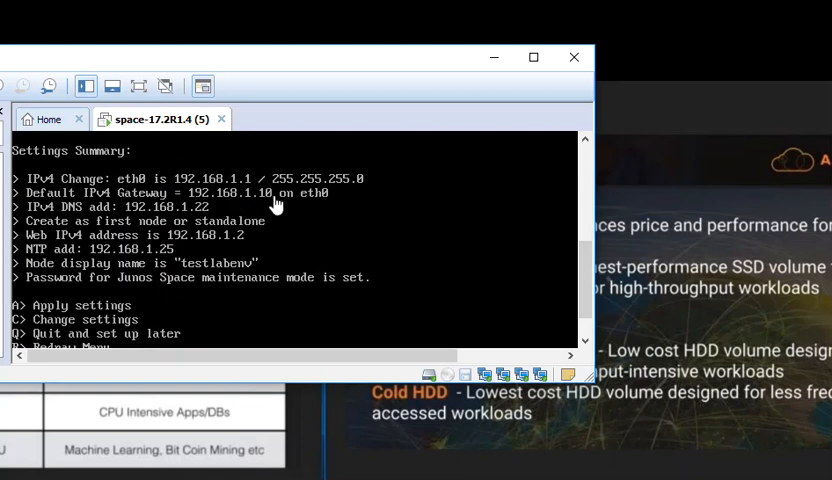
mouse_move(48, 220)
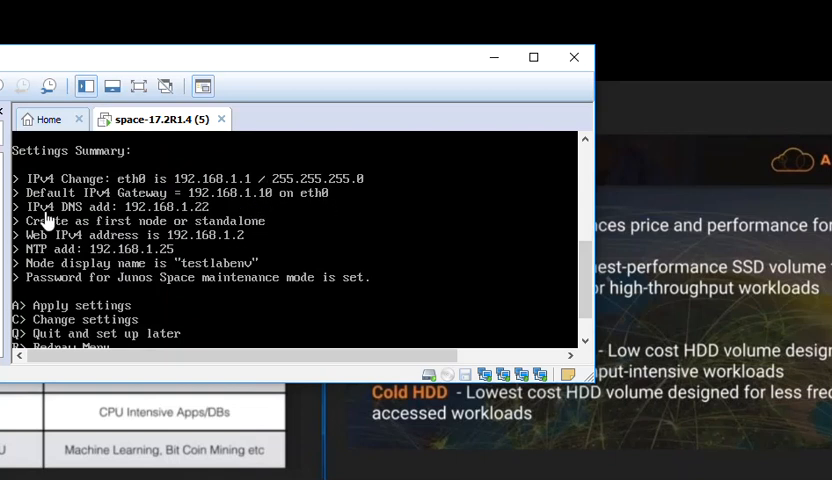
mouse_move(184, 218)
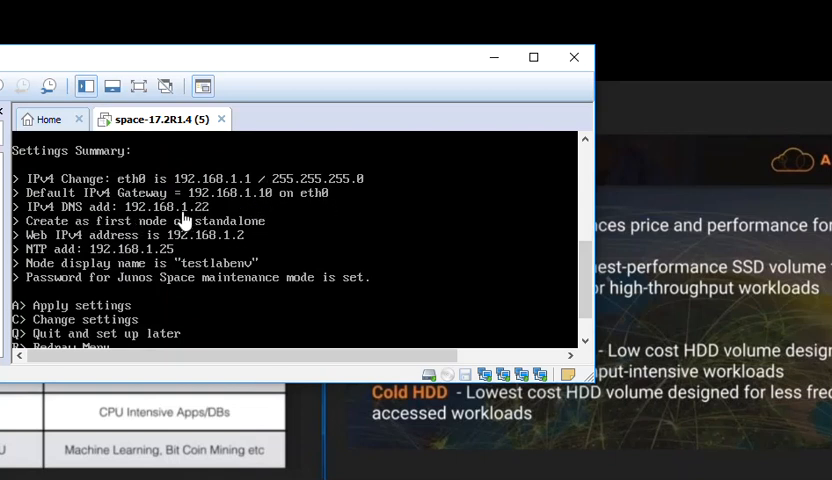
mouse_move(76, 256)
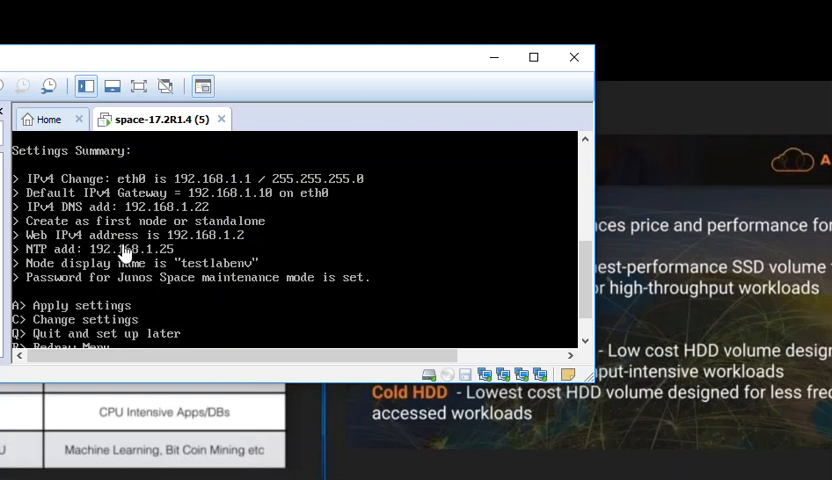
mouse_move(192, 252)
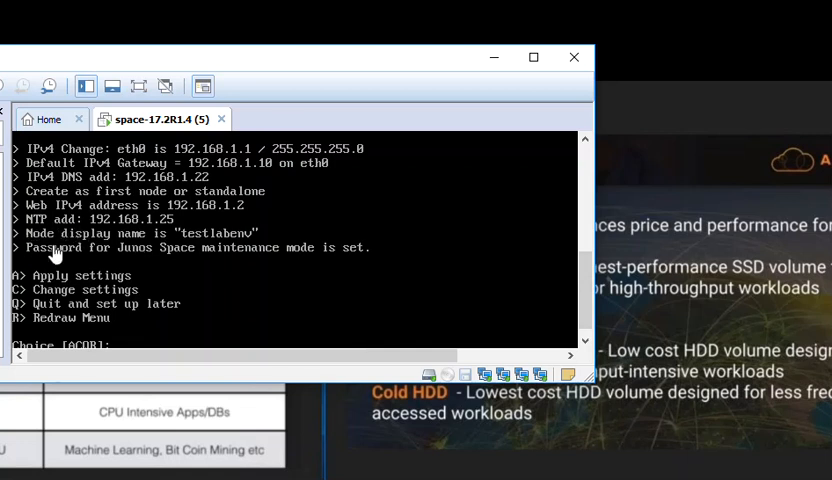
mouse_move(516, 256)
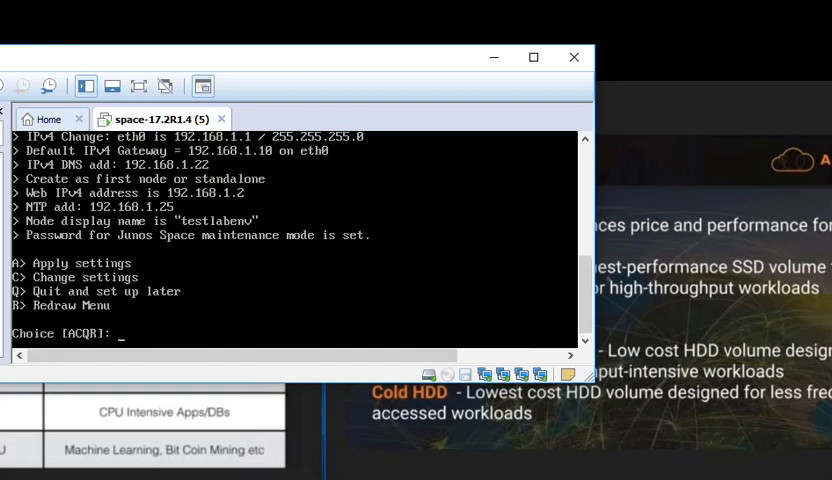
type("A")
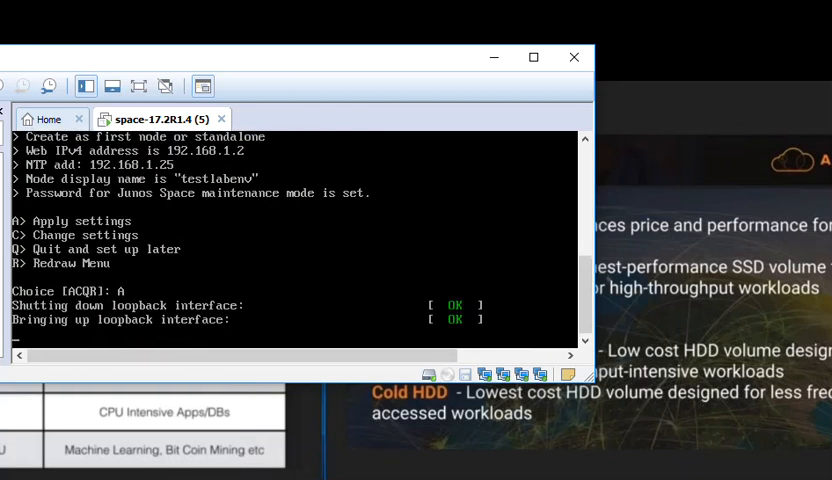